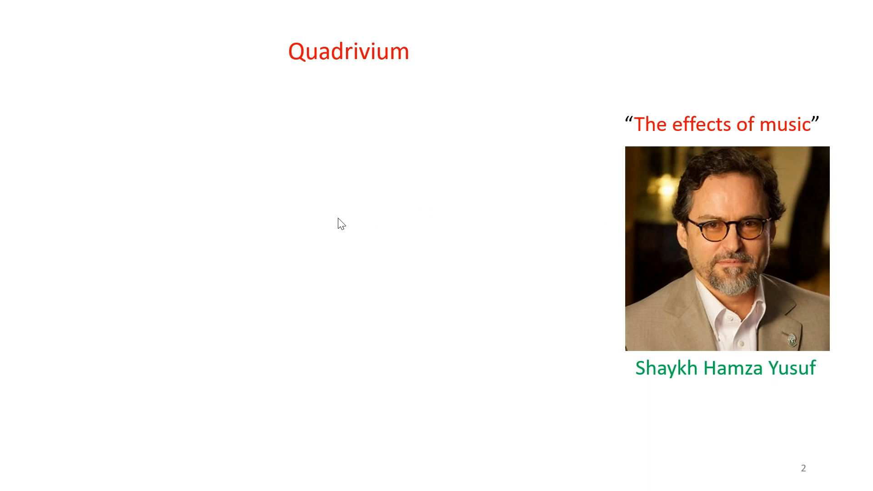
{"action": "mouse_move", "coordinate": [253, 47]}
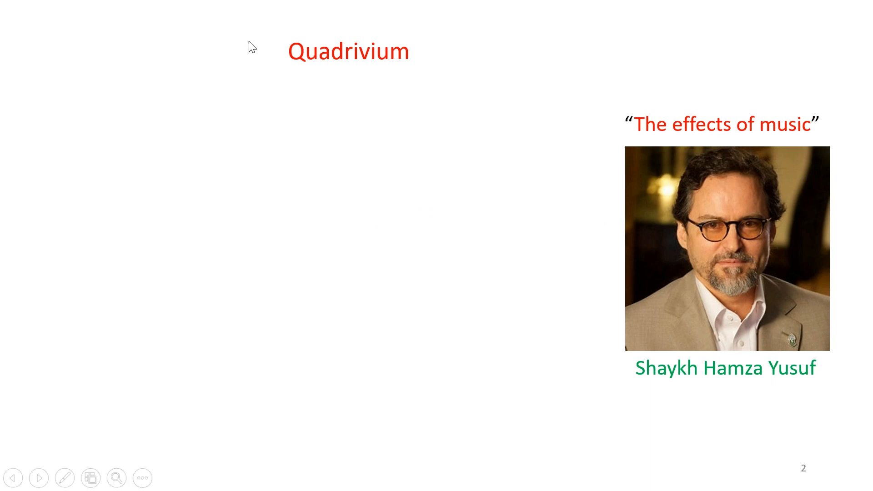
{"action": "mouse_move", "coordinate": [662, 328]}
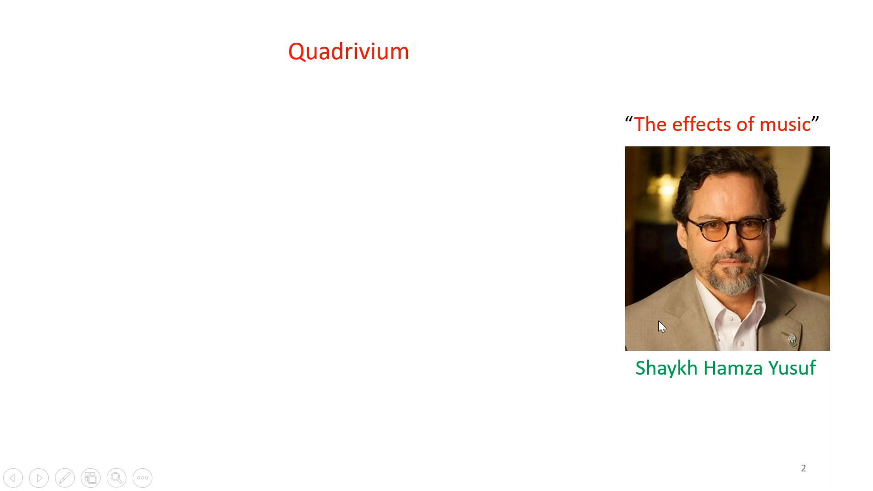
{"action": "mouse_move", "coordinate": [736, 378]}
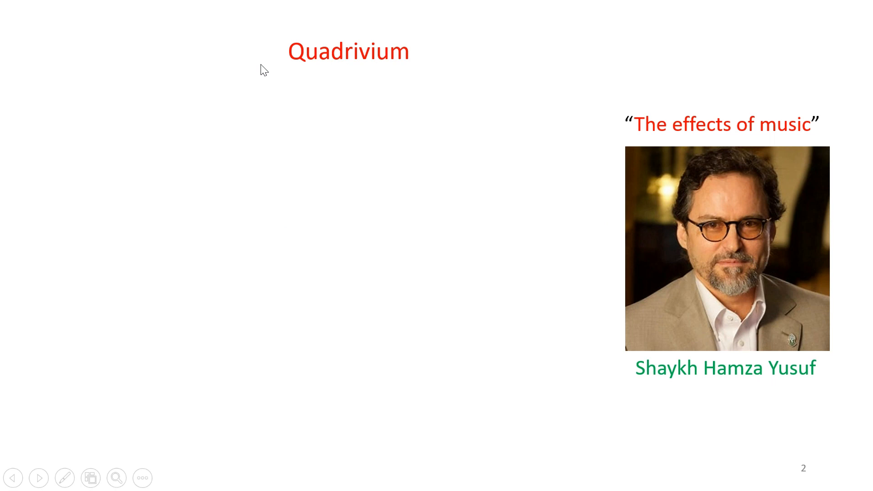
{"action": "mouse_move", "coordinate": [344, 72]}
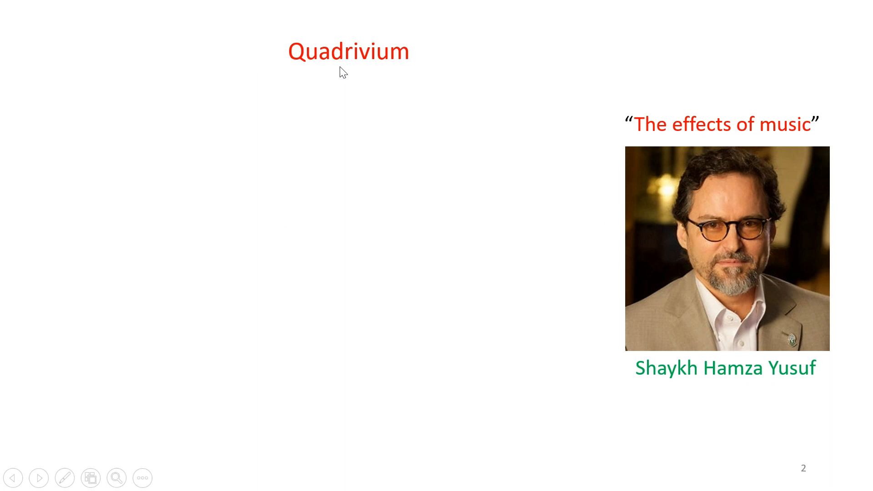
{"action": "mouse_move", "coordinate": [327, 81]}
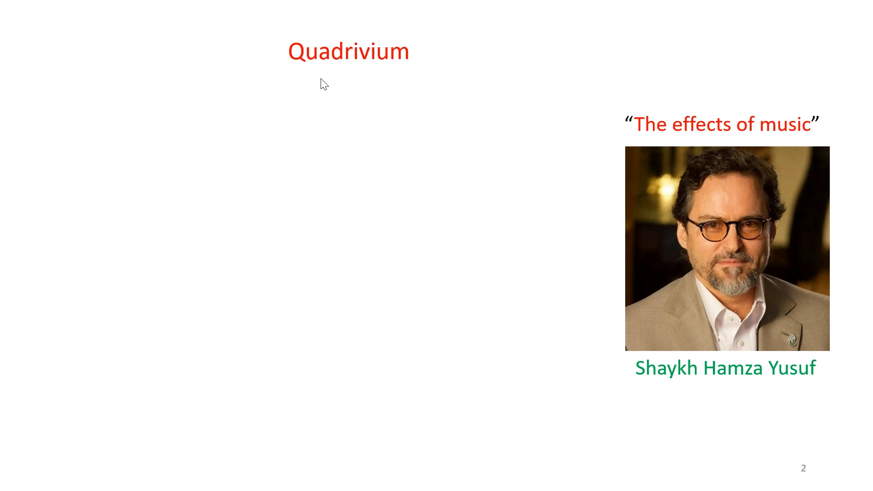
{"action": "mouse_move", "coordinate": [317, 85]}
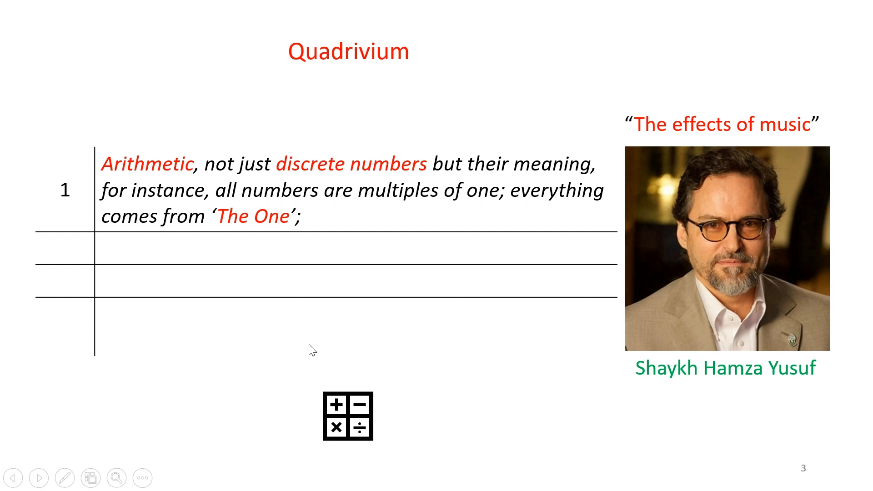
{"action": "mouse_move", "coordinate": [363, 222]}
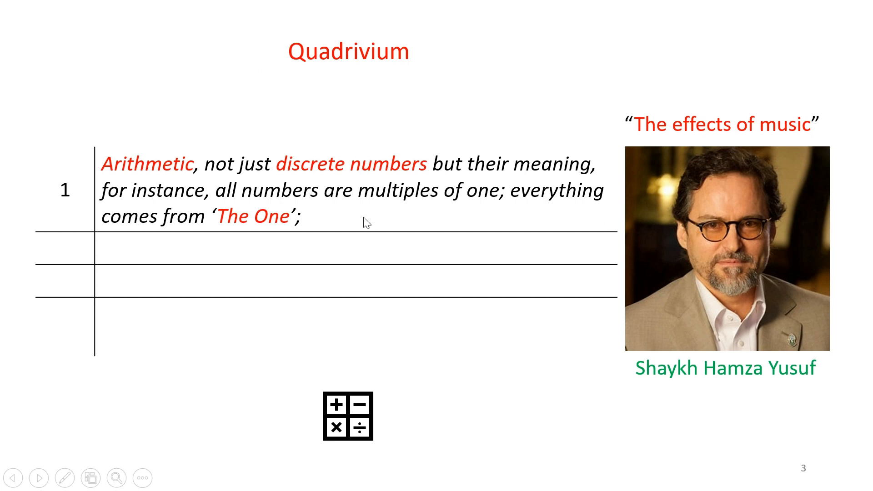
{"action": "mouse_move", "coordinate": [451, 209]}
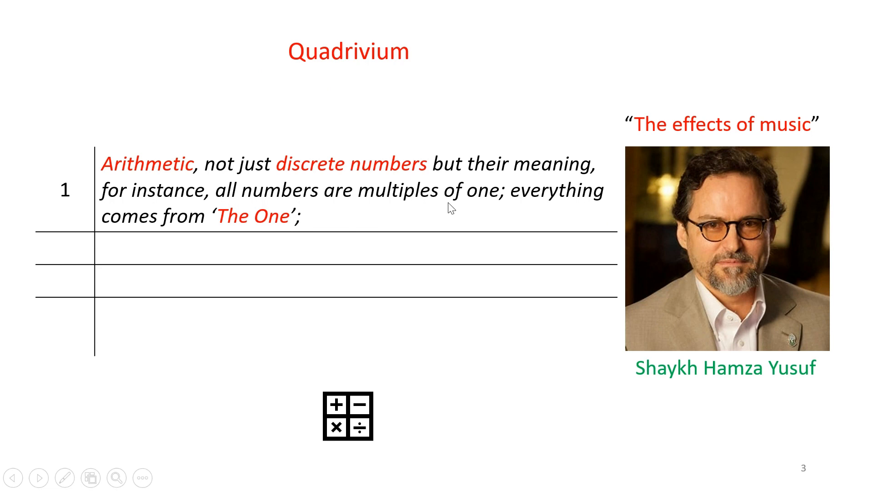
{"action": "mouse_move", "coordinate": [478, 212]}
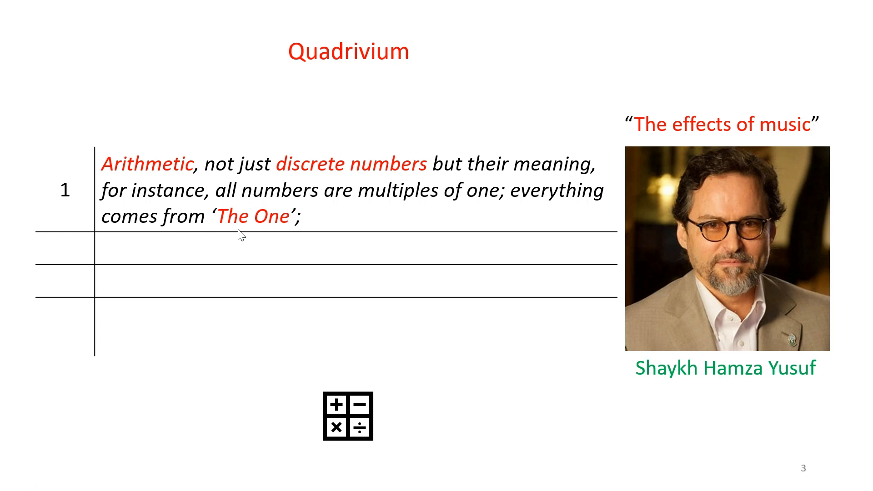
{"action": "mouse_move", "coordinate": [312, 187]}
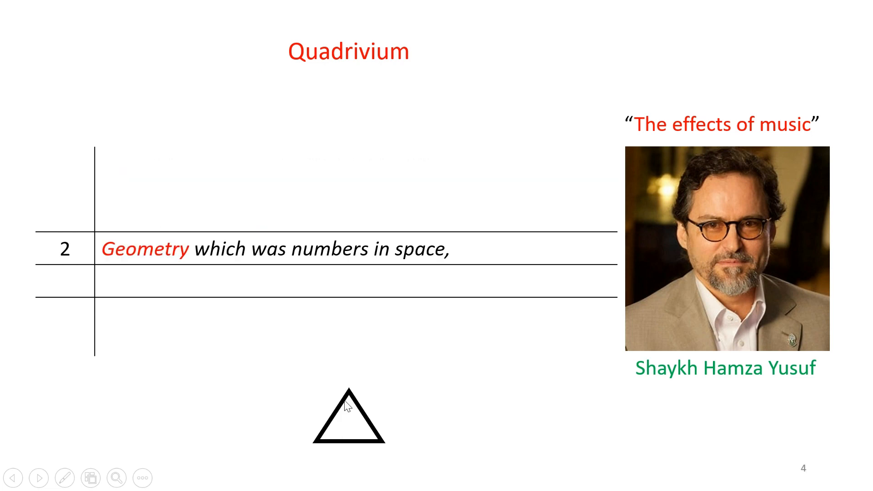
{"action": "mouse_move", "coordinate": [350, 381]}
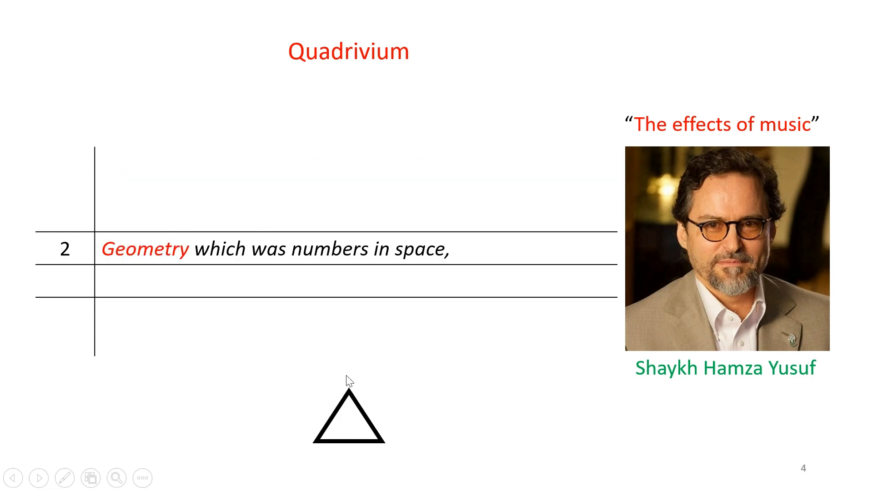
- Advance the slideshow from the Quadrivium subjects to the Astronomy slide
{"action": "left_click", "coordinate": [38, 478]}
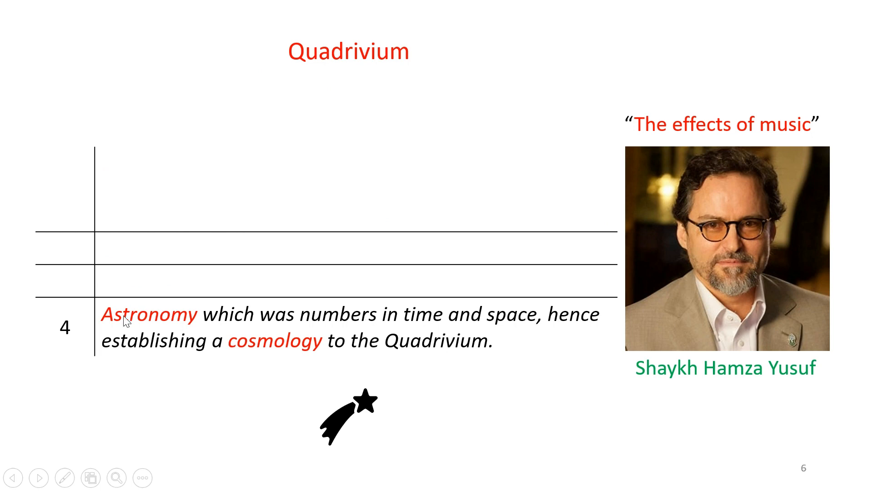
{"action": "mouse_move", "coordinate": [325, 334]}
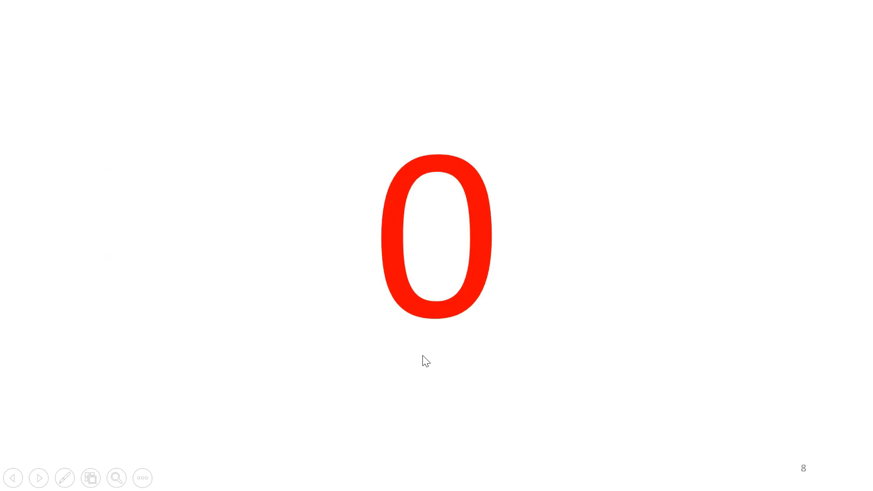
{"action": "mouse_move", "coordinate": [404, 332]}
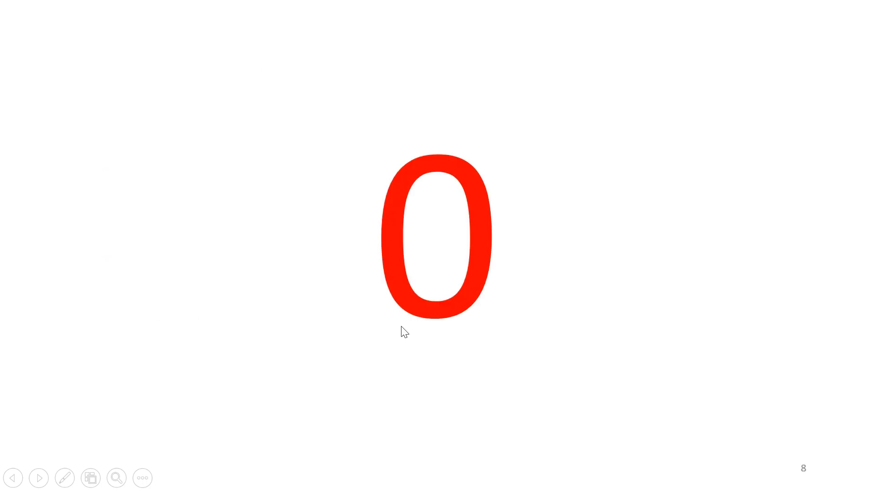
{"action": "mouse_move", "coordinate": [420, 328]}
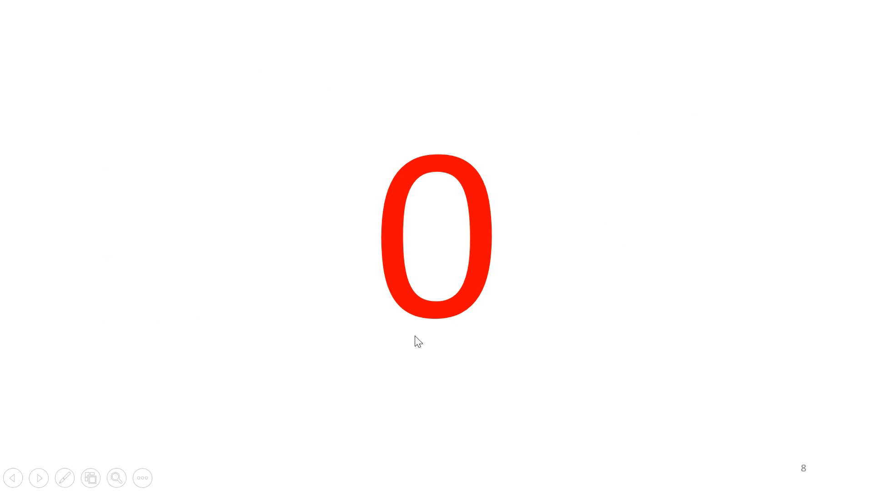
{"action": "mouse_move", "coordinate": [451, 324]}
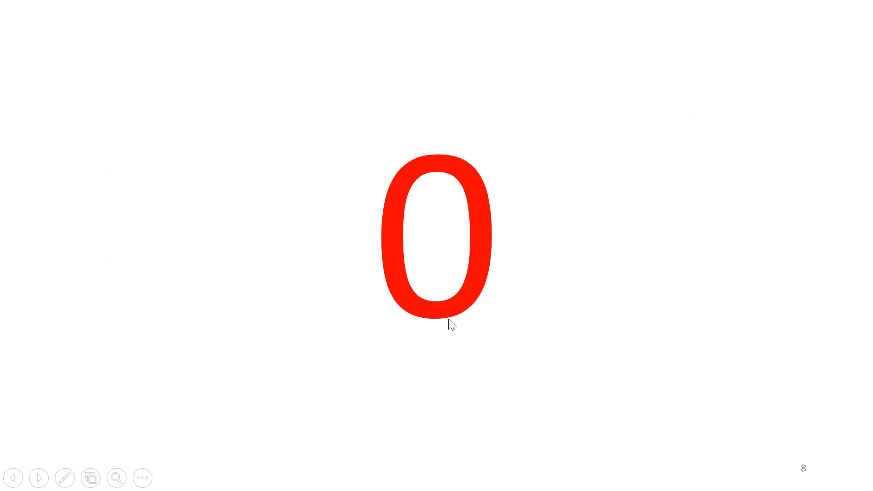
{"action": "mouse_move", "coordinate": [400, 297]}
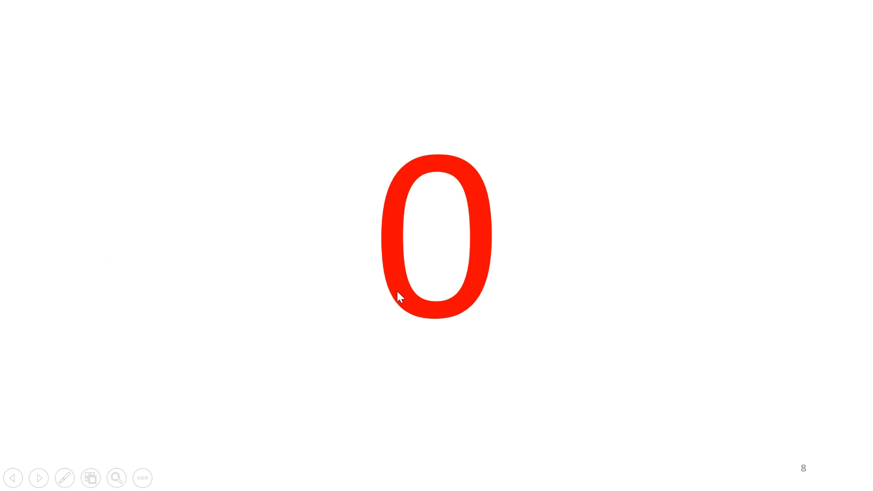
- Advance from the red zero slide to its numbered list of properties 1–6
{"action": "key", "text": "right"}
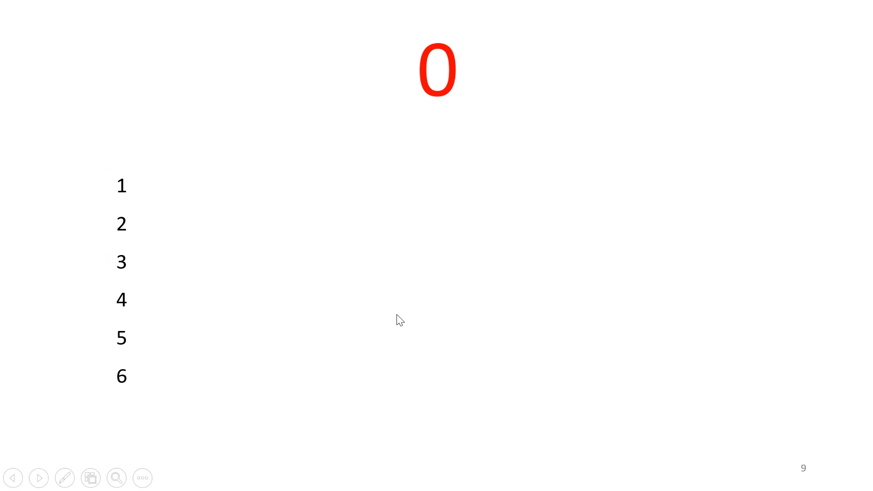
{"action": "mouse_move", "coordinate": [398, 315]}
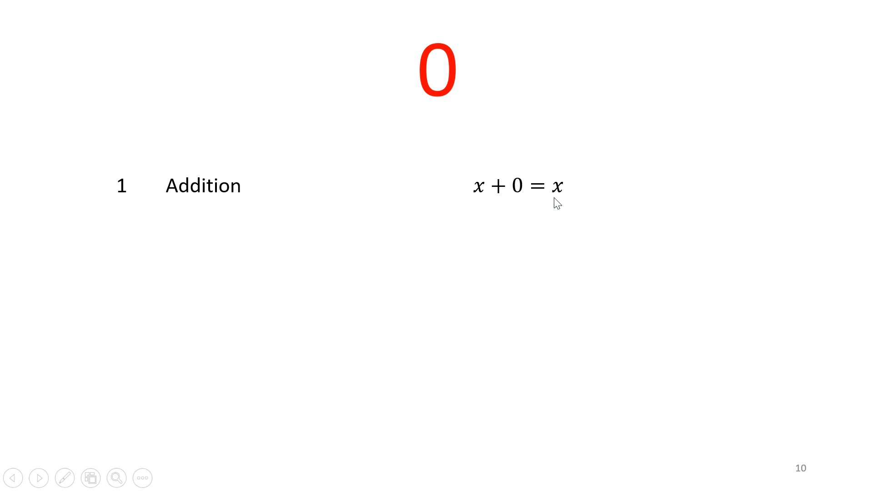
{"action": "mouse_move", "coordinate": [516, 201]}
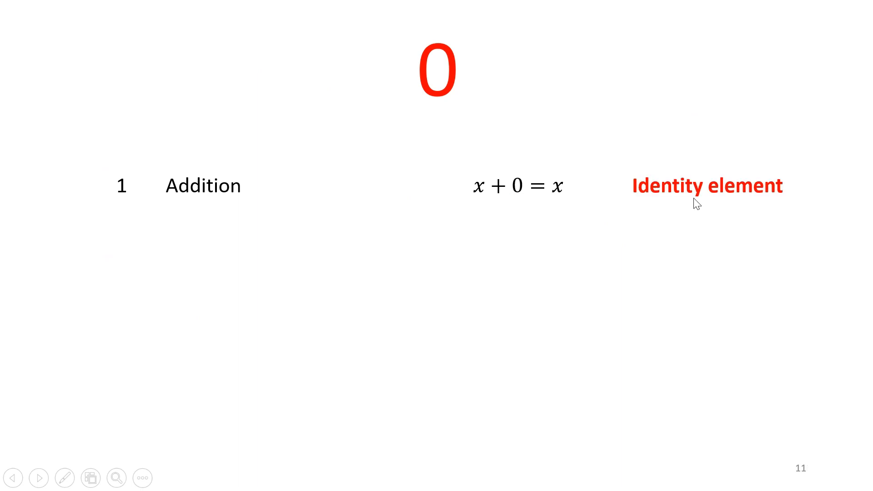
- Advance to the second zero property slide, Subtraction: x − 0 = x
{"action": "left_click", "coordinate": [39, 478]}
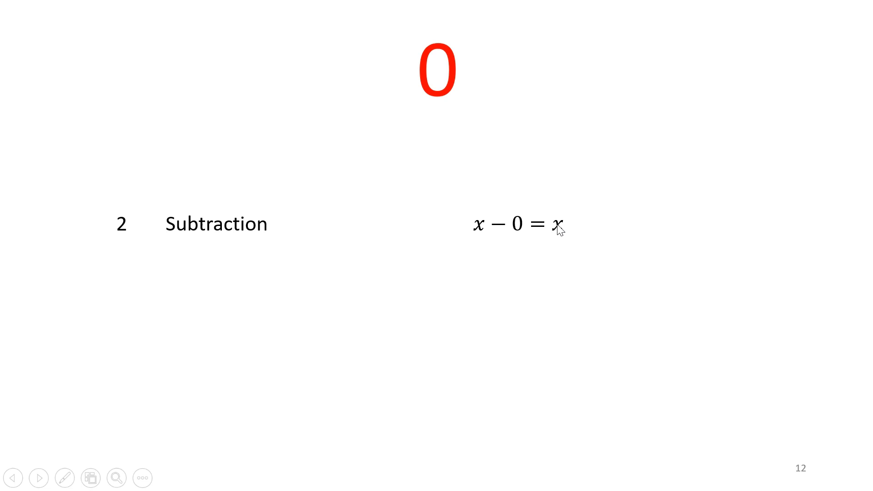
{"action": "mouse_move", "coordinate": [558, 236]}
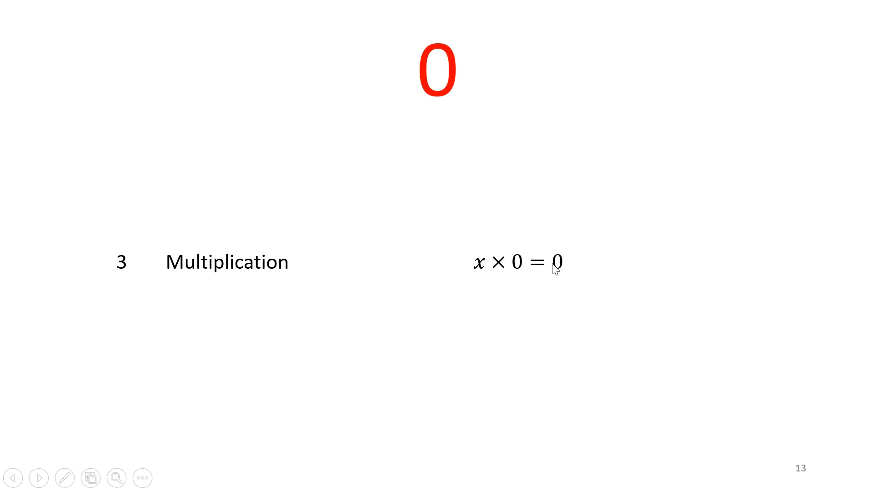
{"action": "mouse_move", "coordinate": [559, 270]}
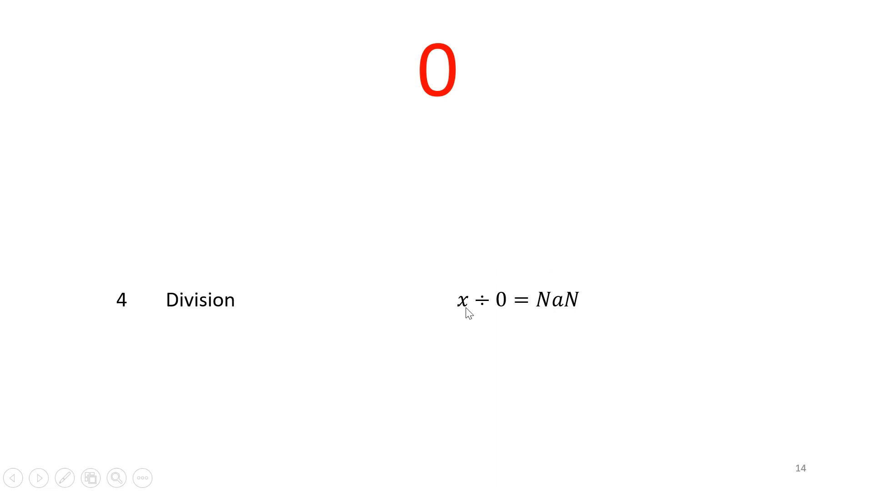
{"action": "mouse_move", "coordinate": [502, 323]}
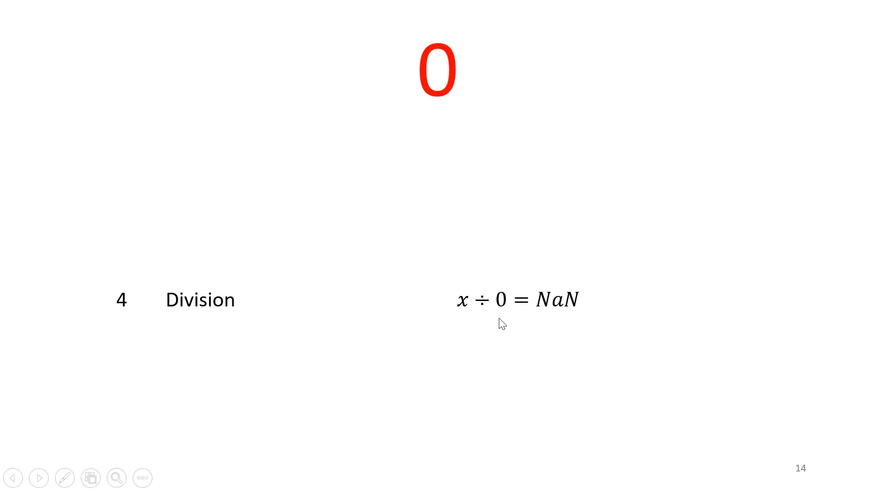
{"action": "mouse_move", "coordinate": [532, 310]}
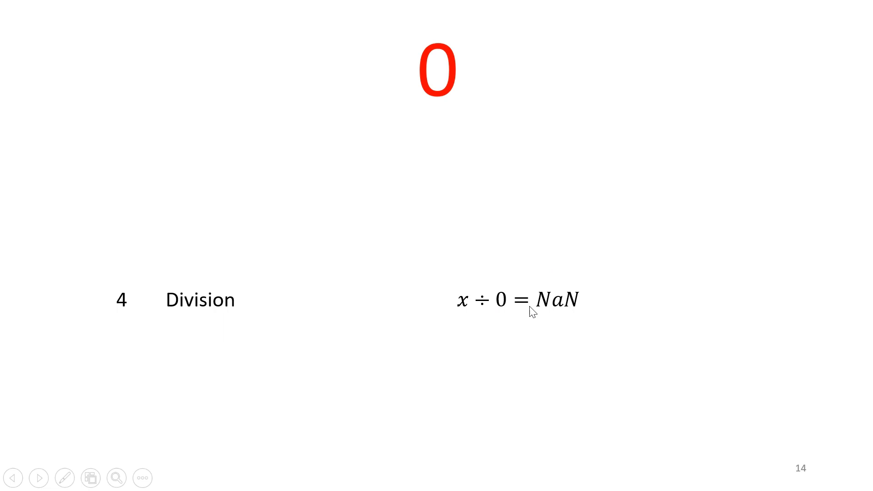
{"action": "mouse_move", "coordinate": [536, 310]}
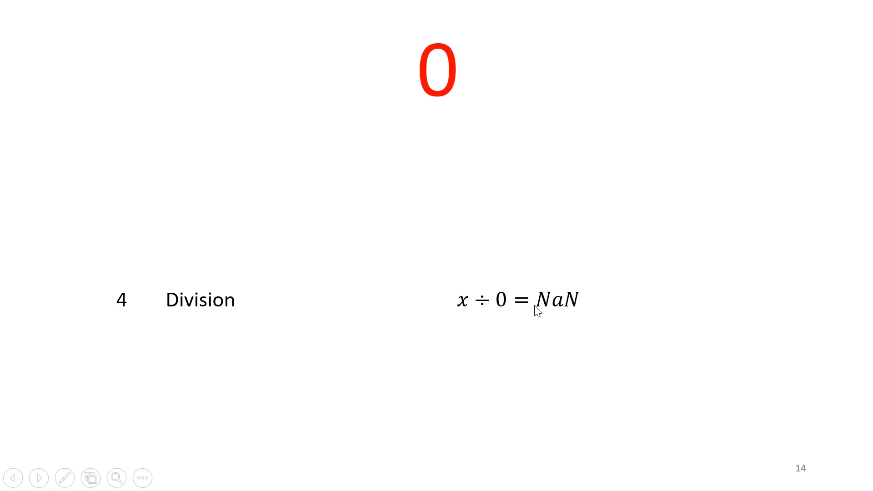
{"action": "mouse_move", "coordinate": [554, 309]}
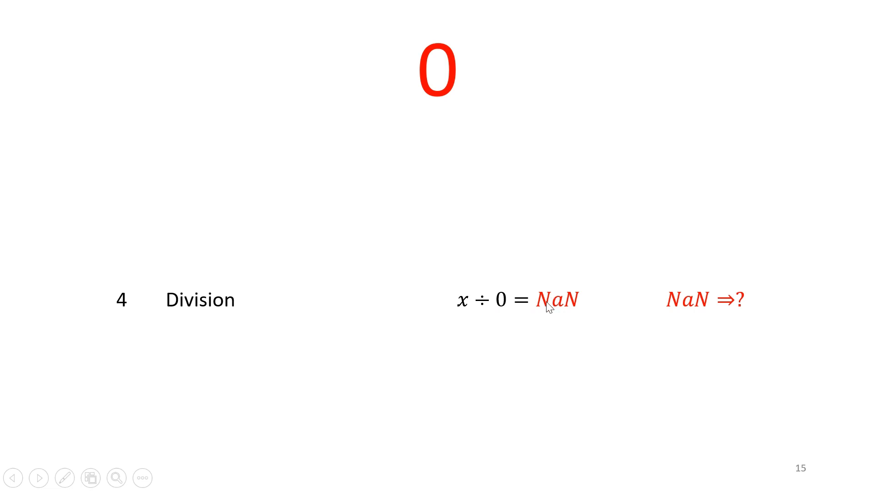
{"action": "mouse_move", "coordinate": [543, 317]}
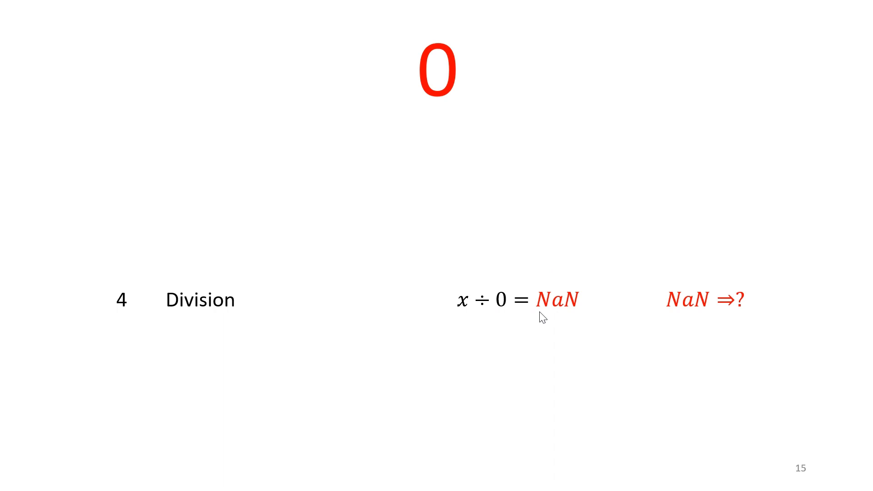
- Advance through the Exponent property to the six-property summary table ending with 0! = 1
{"action": "key", "text": "right"}
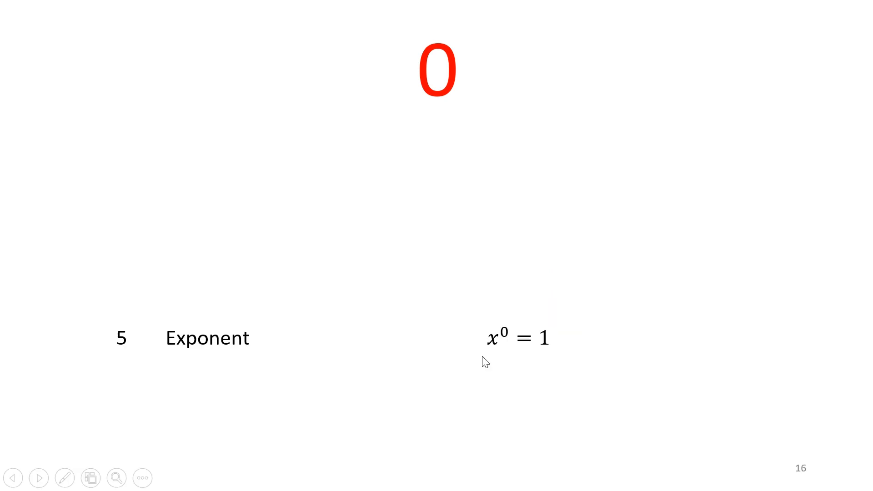
{"action": "mouse_move", "coordinate": [545, 368]}
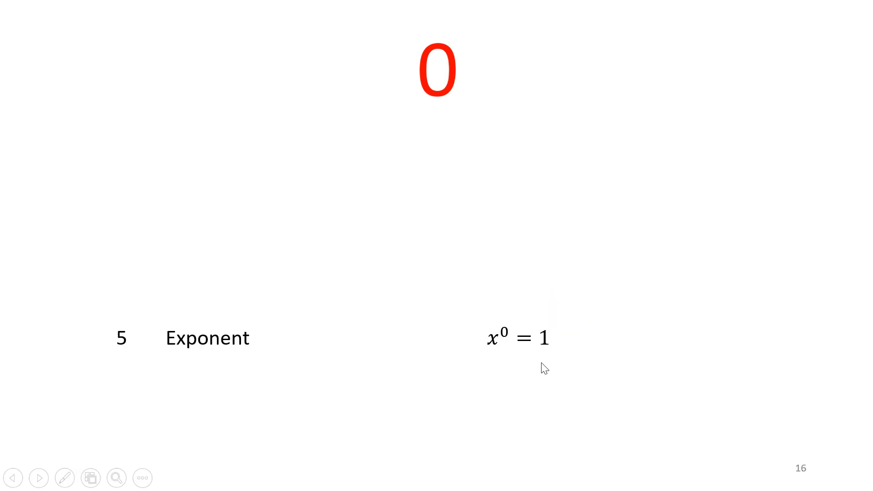
{"action": "mouse_move", "coordinate": [539, 366]}
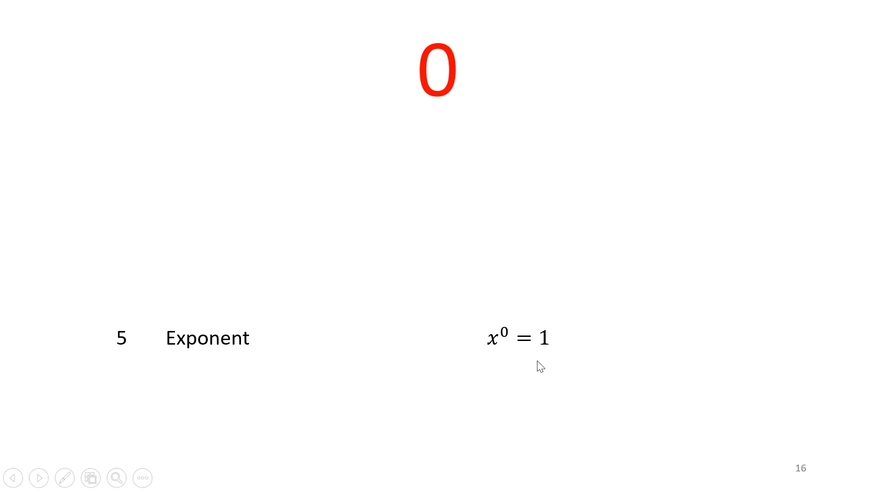
{"action": "key", "text": "right"}
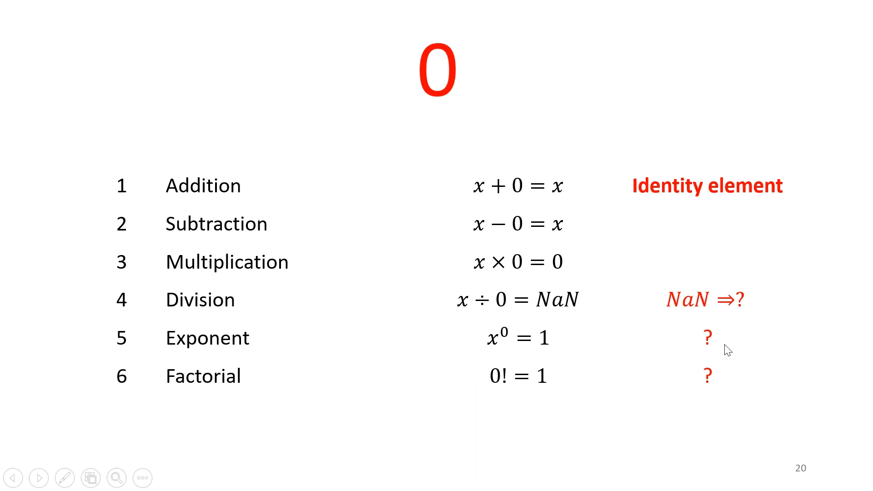
{"action": "mouse_move", "coordinate": [677, 328]}
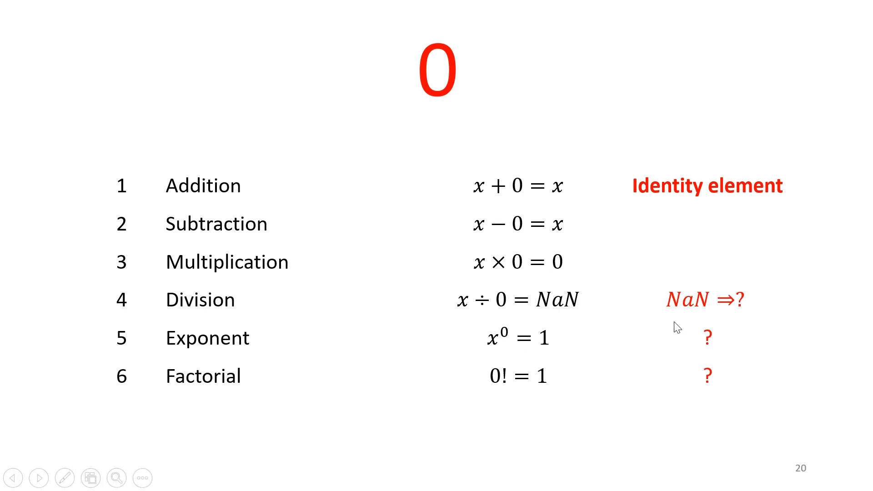
{"action": "mouse_move", "coordinate": [719, 308]}
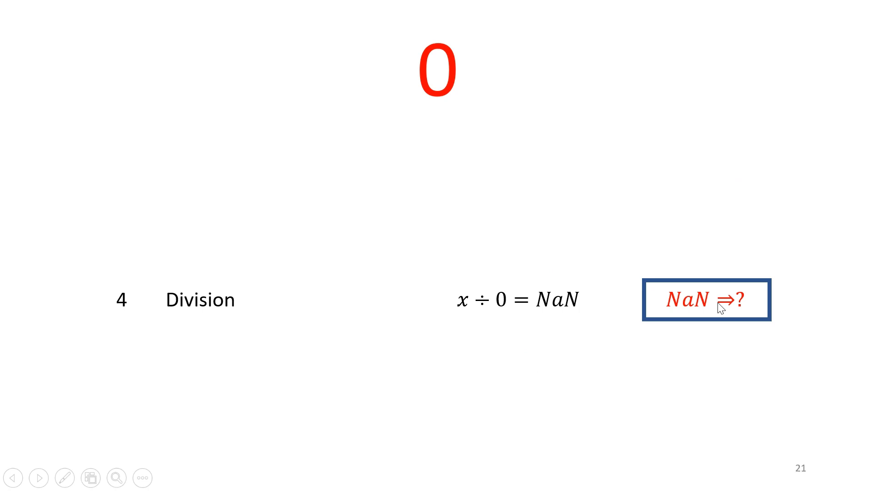
{"action": "mouse_move", "coordinate": [737, 339]}
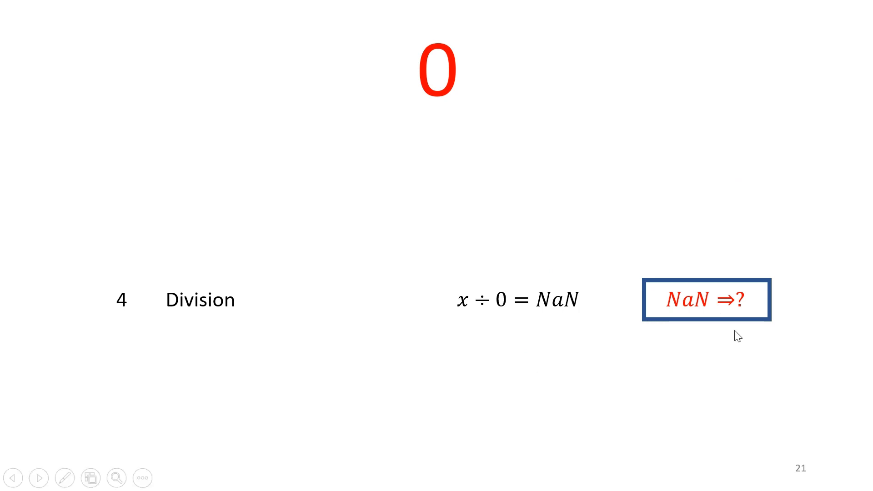
- Advance to closing slide 22 with like, subscribe and reminder icons
{"action": "key", "text": "right"}
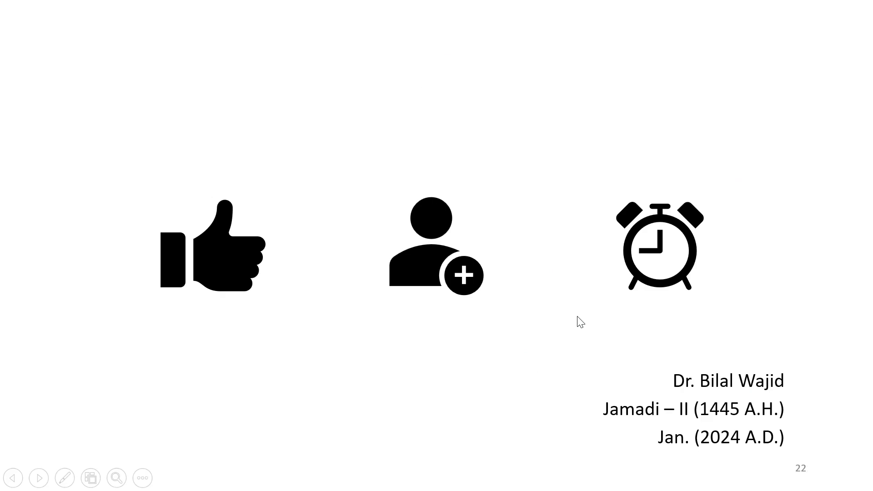
{"action": "mouse_move", "coordinate": [577, 325]}
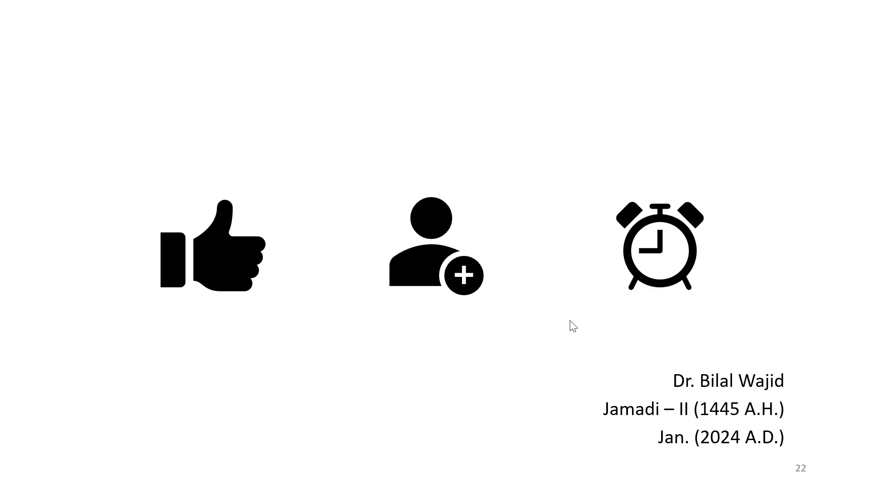